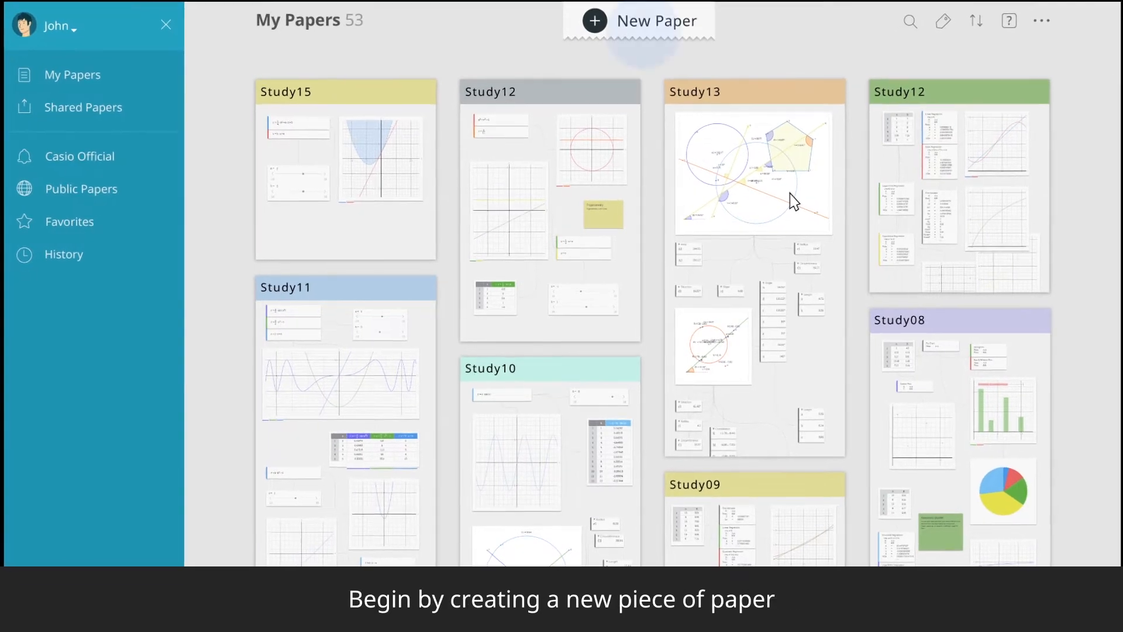
Step: Create a new blank paper titled 'Graphs Notes' from My Papers
{"action": "left_click", "coordinate": [638, 20]}
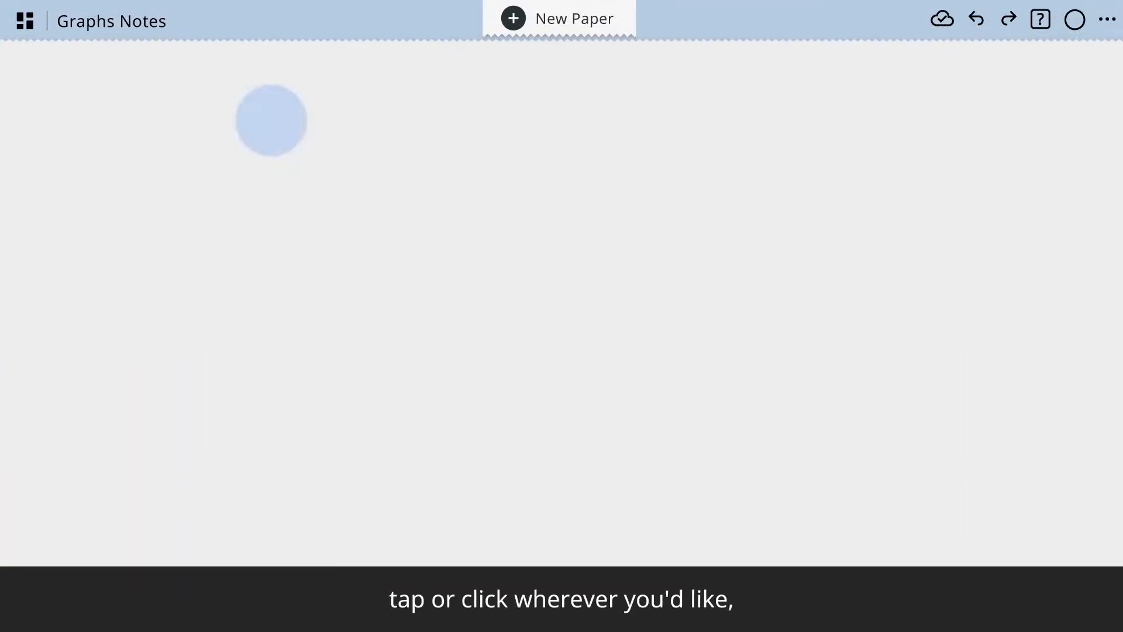
Step: Insert a graph plotting y=a·x+2 and drag the a slider down from 0.51 to tilt the line
{"action": "left_click", "coordinate": [271, 121]}
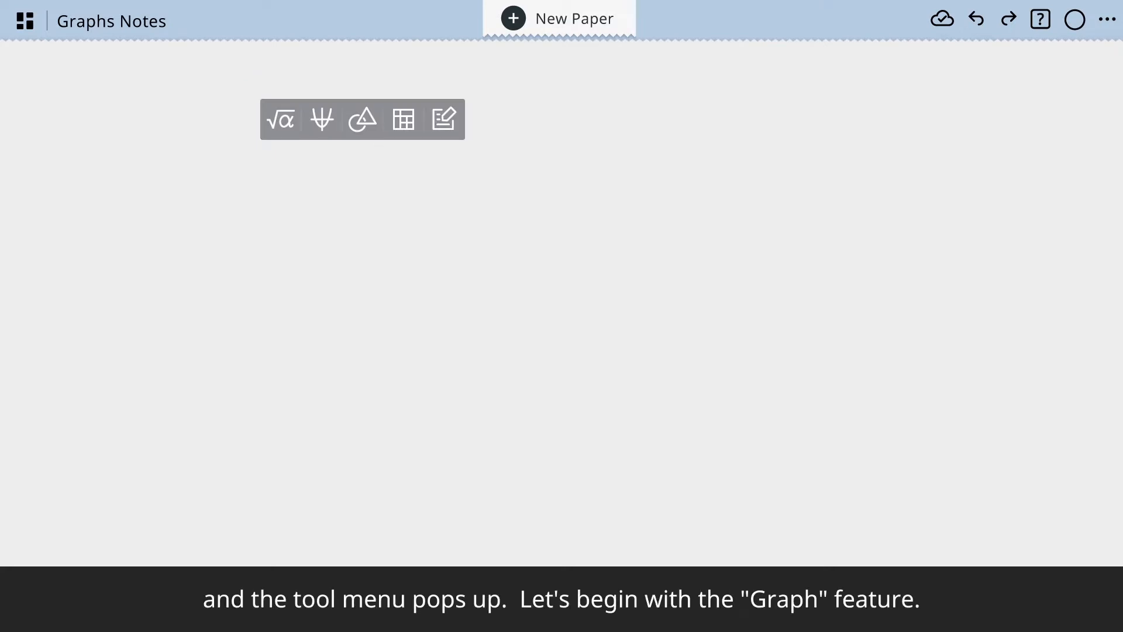
{"action": "left_click", "coordinate": [361, 118]}
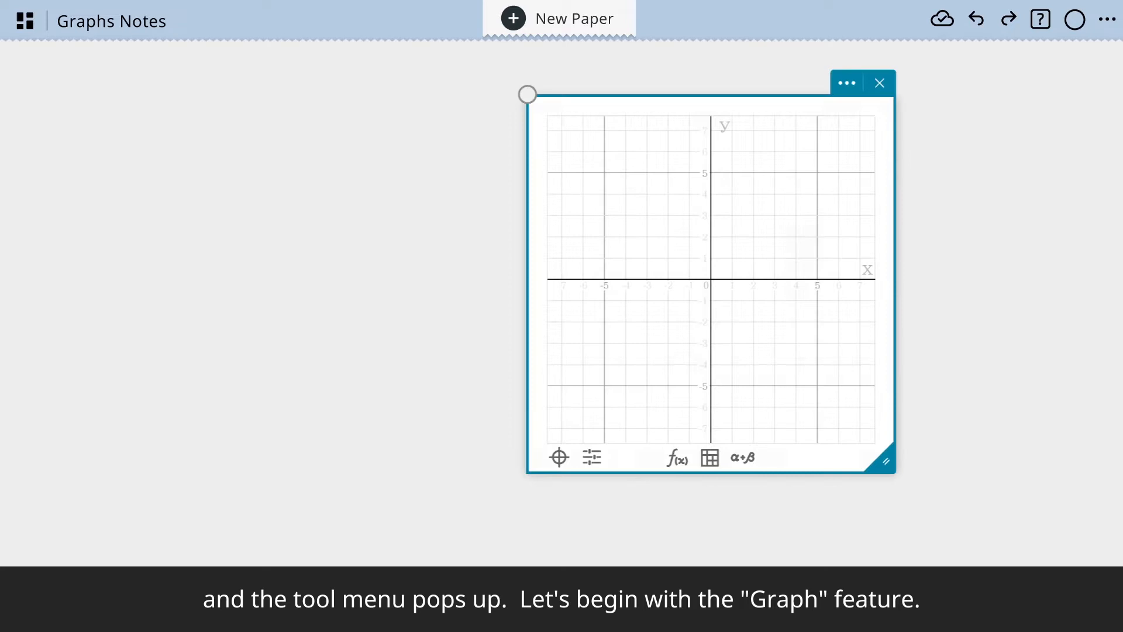
{"action": "left_click", "coordinate": [673, 457]}
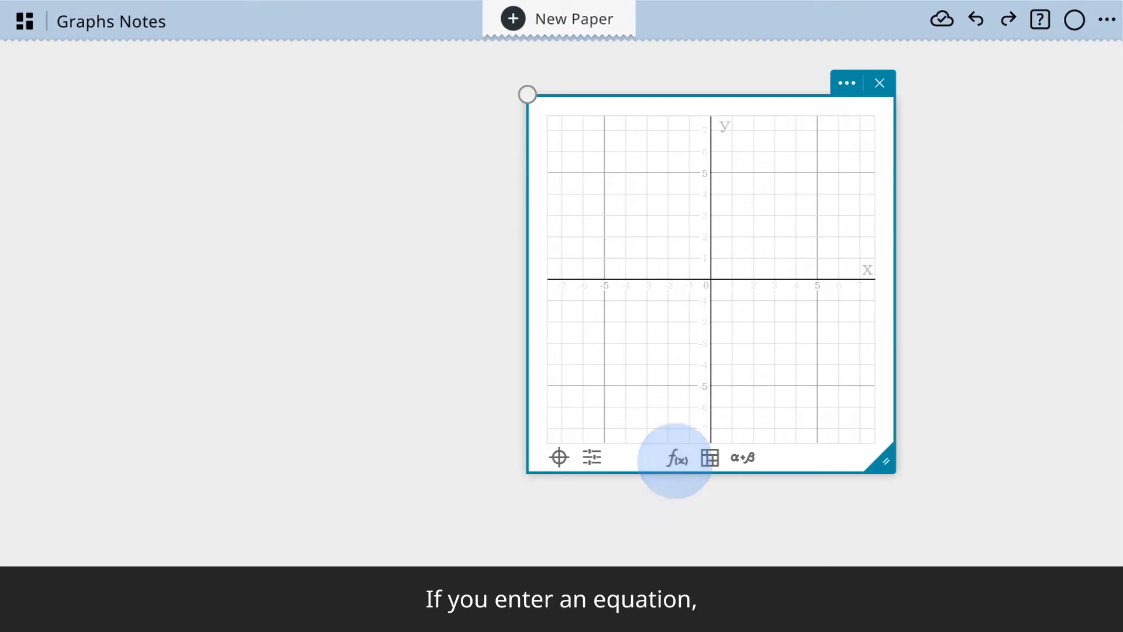
{"action": "left_click", "coordinate": [673, 457]}
{"action": "type", "text": "y=a・x+2"}
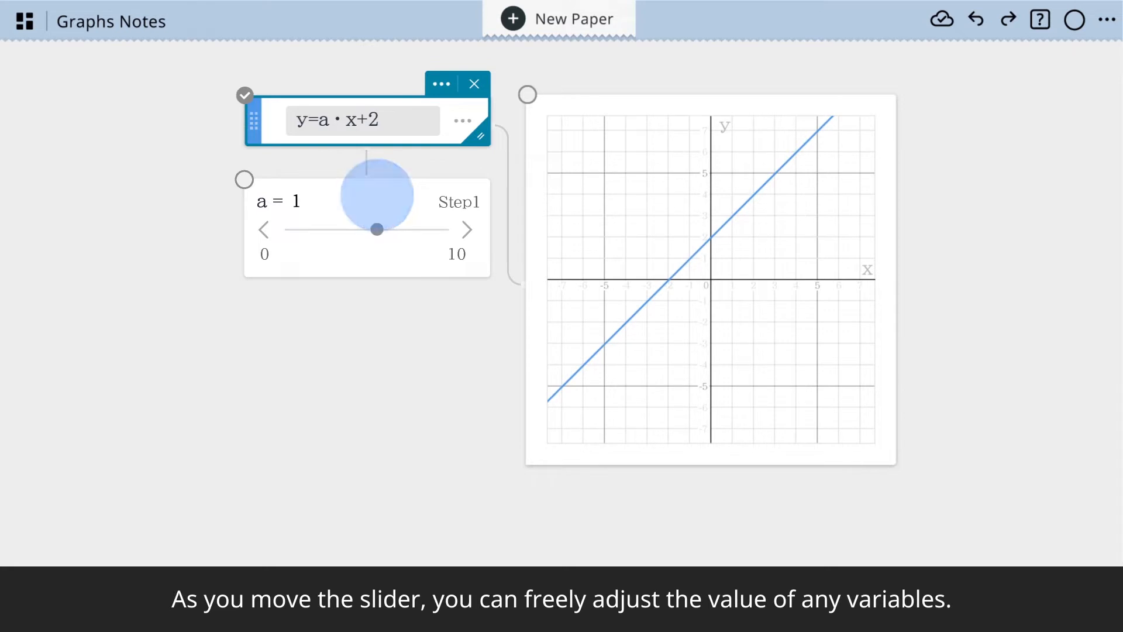
{"action": "left_click_drag", "start_coordinate": [378, 228], "coordinate": [371, 229]}
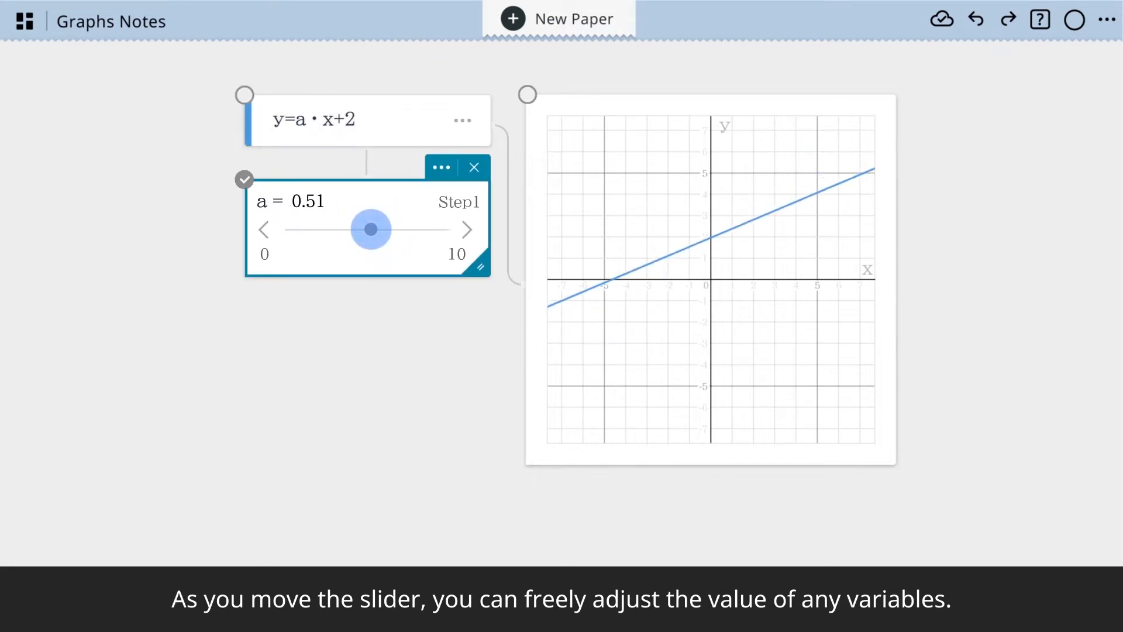
{"action": "left_click_drag", "start_coordinate": [370, 229], "coordinate": [357, 230]}
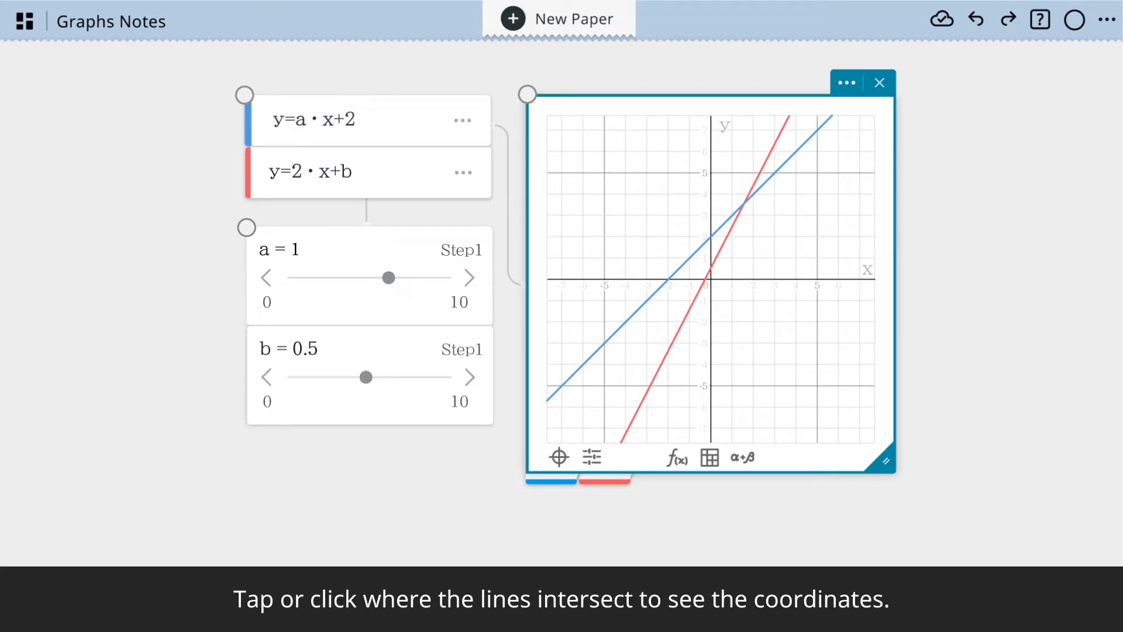
Step: Show the intersection coordinates of the lines y=a·x+2 and y=2·x+b
{"action": "left_click", "coordinate": [745, 203]}
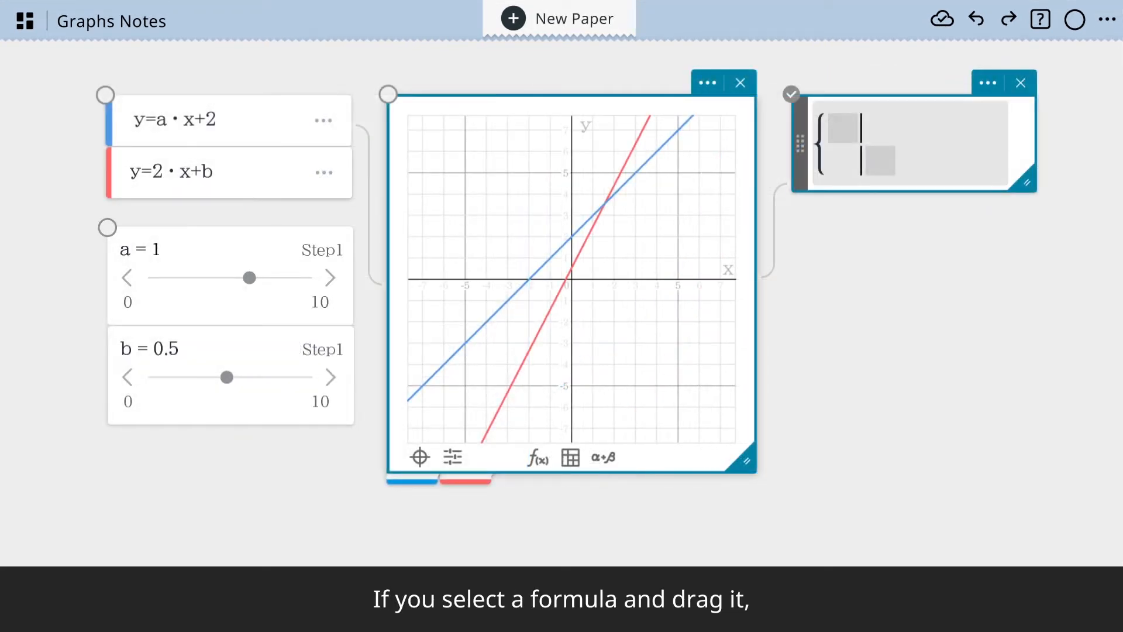
Step: Drag the y=a·x+2 formula into the simultaneous-equation template
{"action": "left_click_drag", "start_coordinate": [151, 119], "coordinate": [579, 72]}
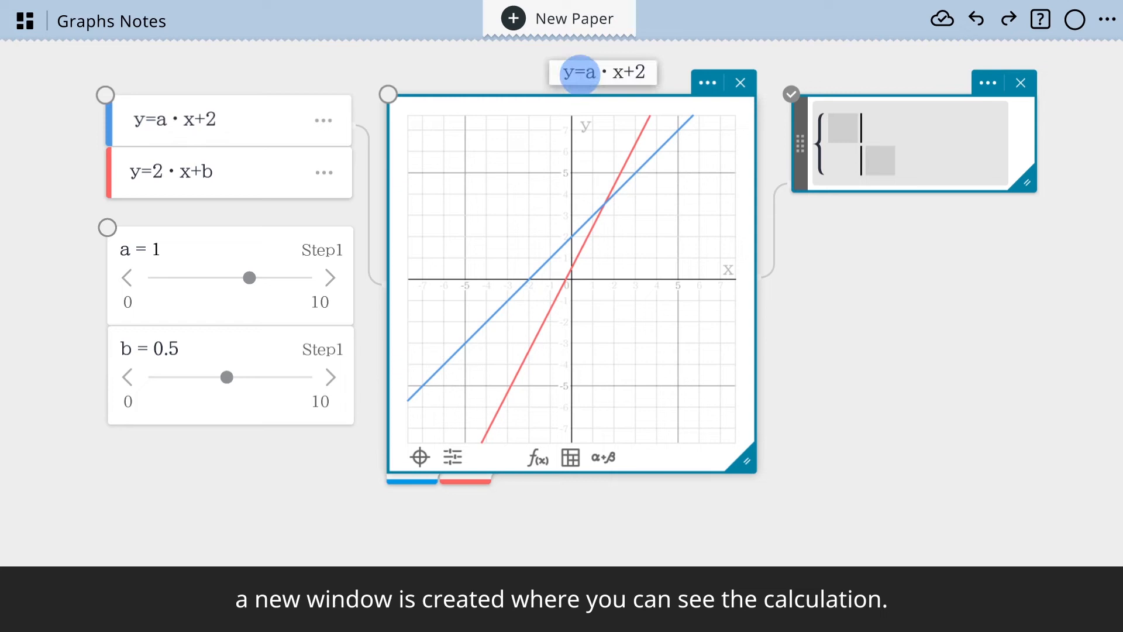
{"action": "left_click", "coordinate": [791, 93]}
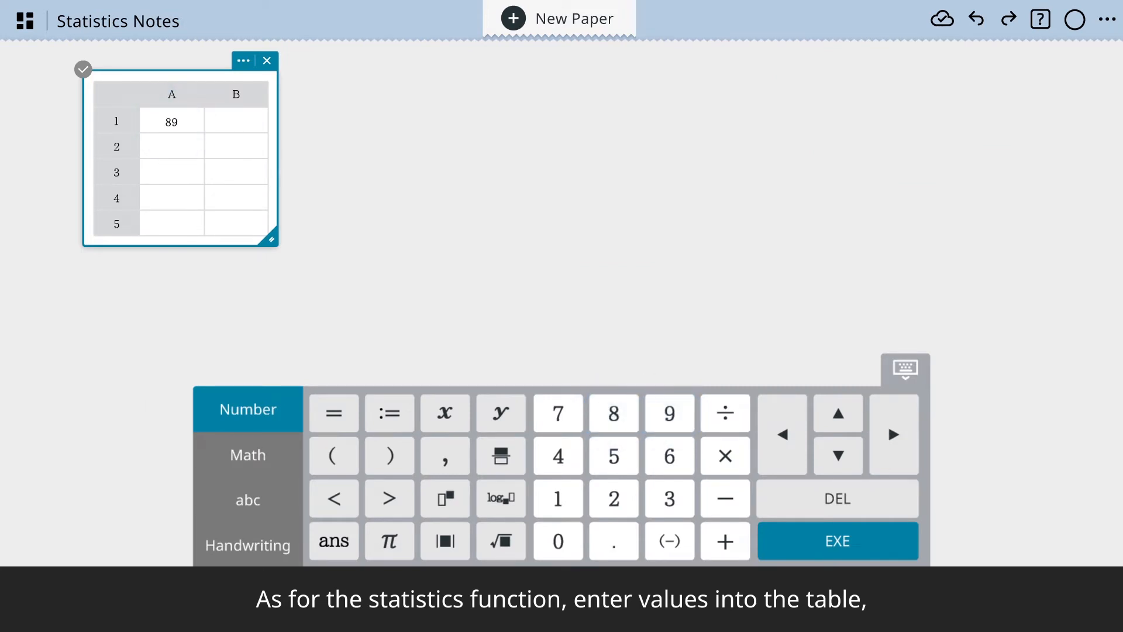
Step: Enter score values in columns A and B and choose Histogram
{"action": "left_click", "coordinate": [246, 405]}
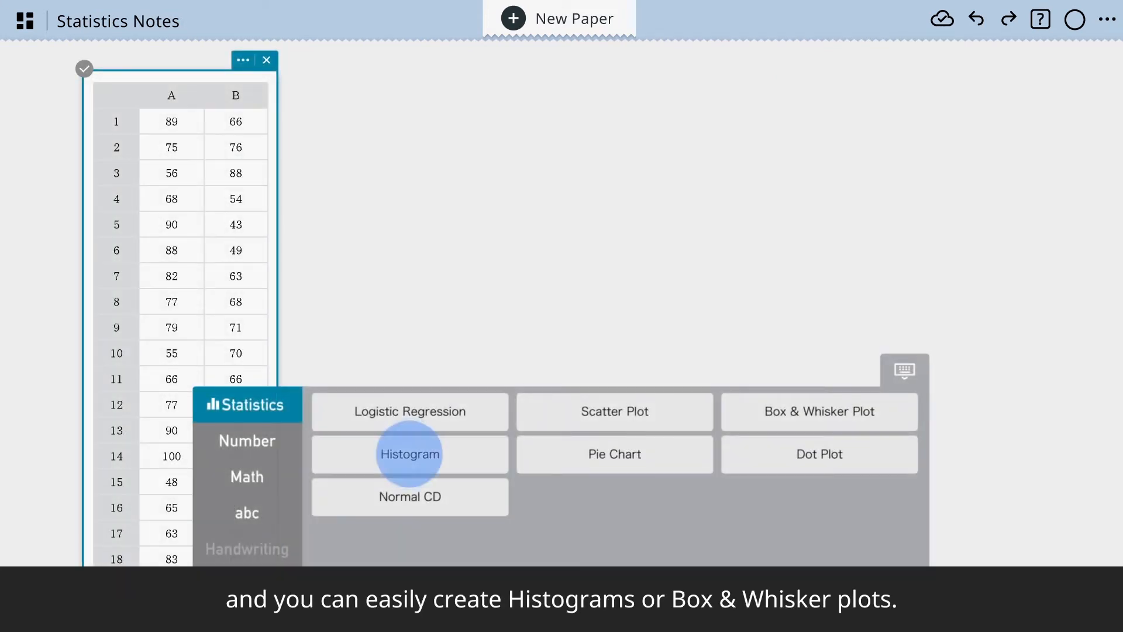
{"action": "left_click", "coordinate": [410, 454]}
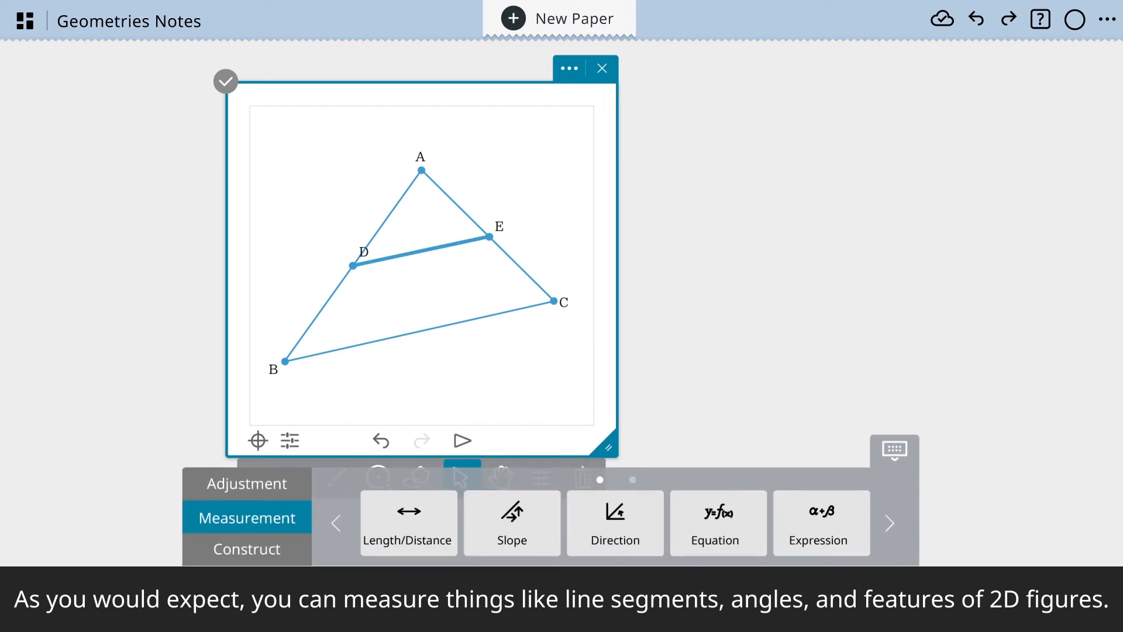
Step: Pick the segment-length measurement tool for triangle ABC
{"action": "left_click", "coordinate": [408, 521]}
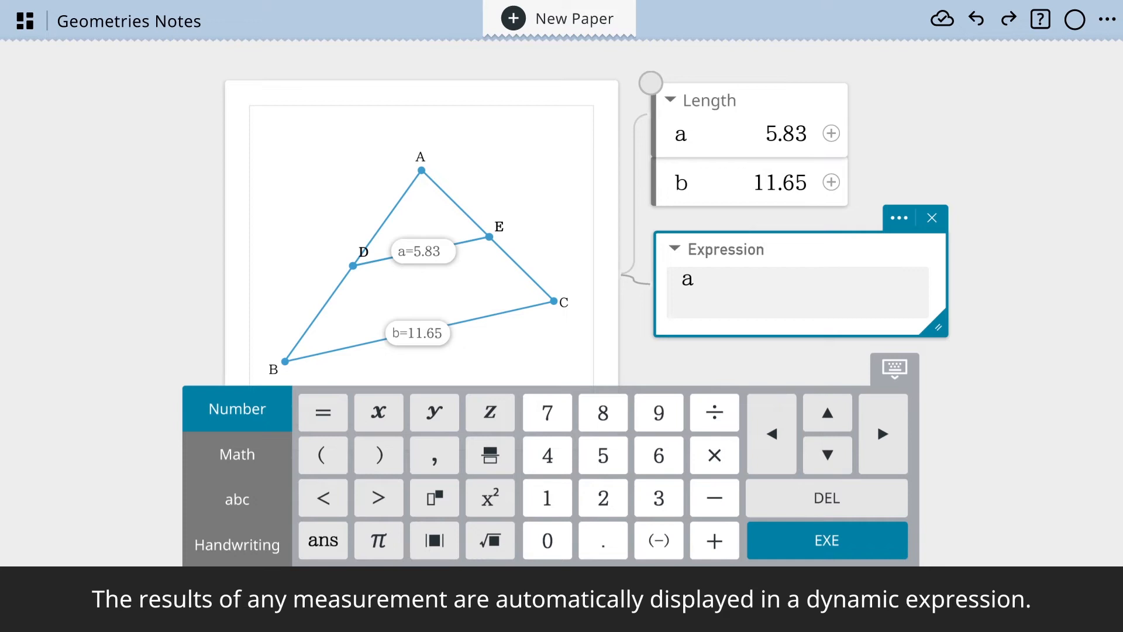
Step: Build the ratio a ÷ b from lengths DE 5.83 and BC 11.65
{"action": "left_click", "coordinate": [713, 411]}
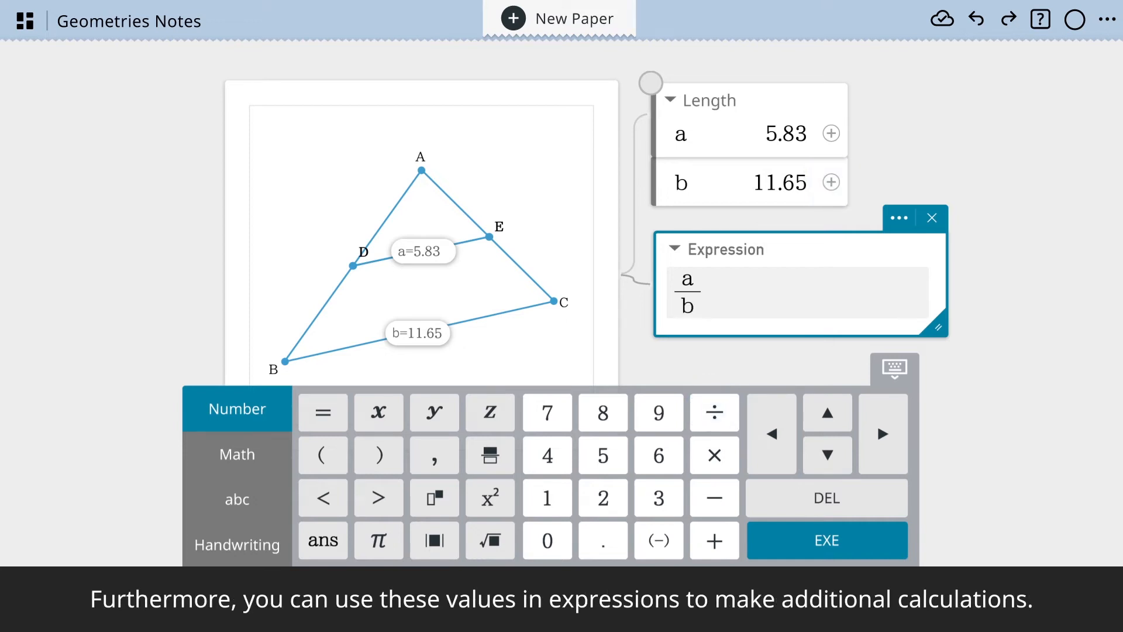
{"action": "left_click", "coordinate": [826, 540]}
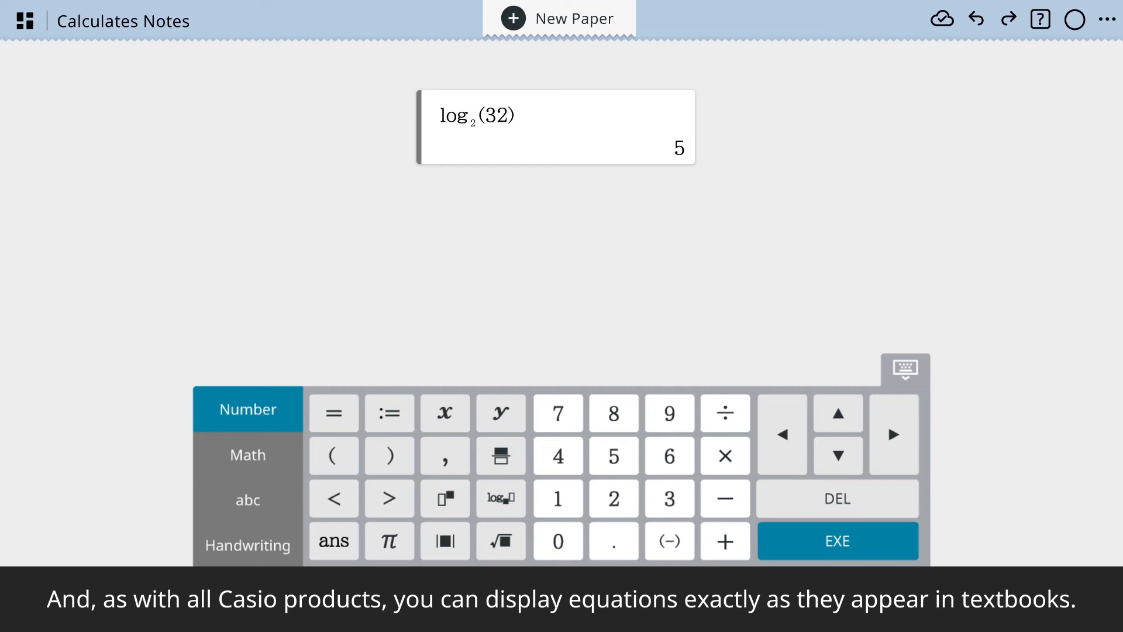
Step: Evaluate log₂(32) to 5, then evaluate distance(0) to get 1
{"action": "left_click", "coordinate": [836, 541]}
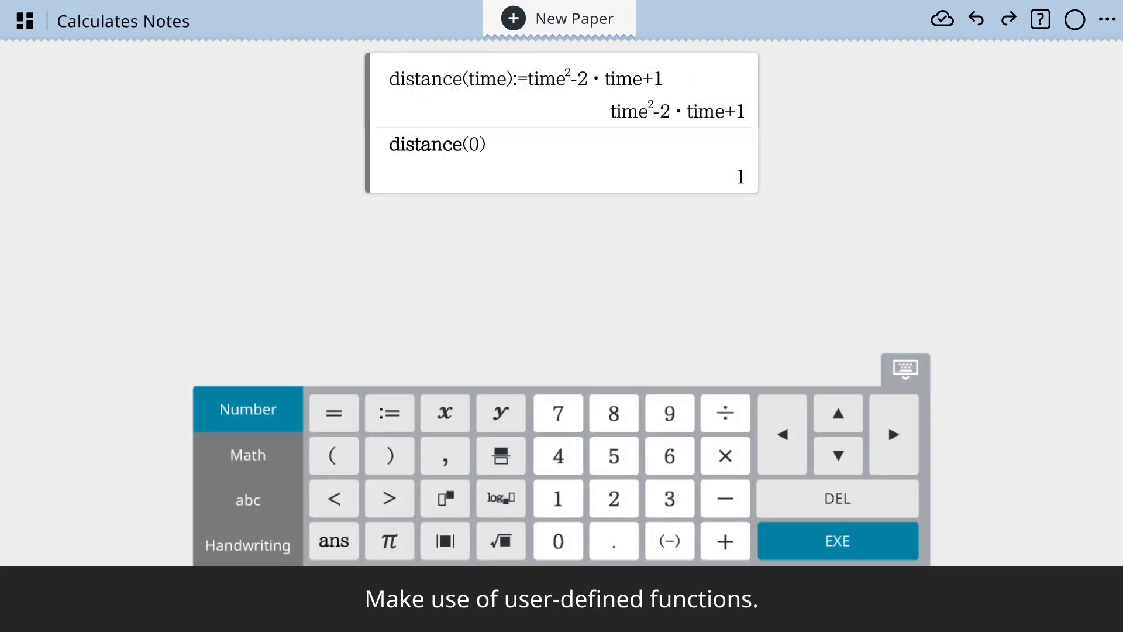
{"action": "left_click", "coordinate": [836, 540]}
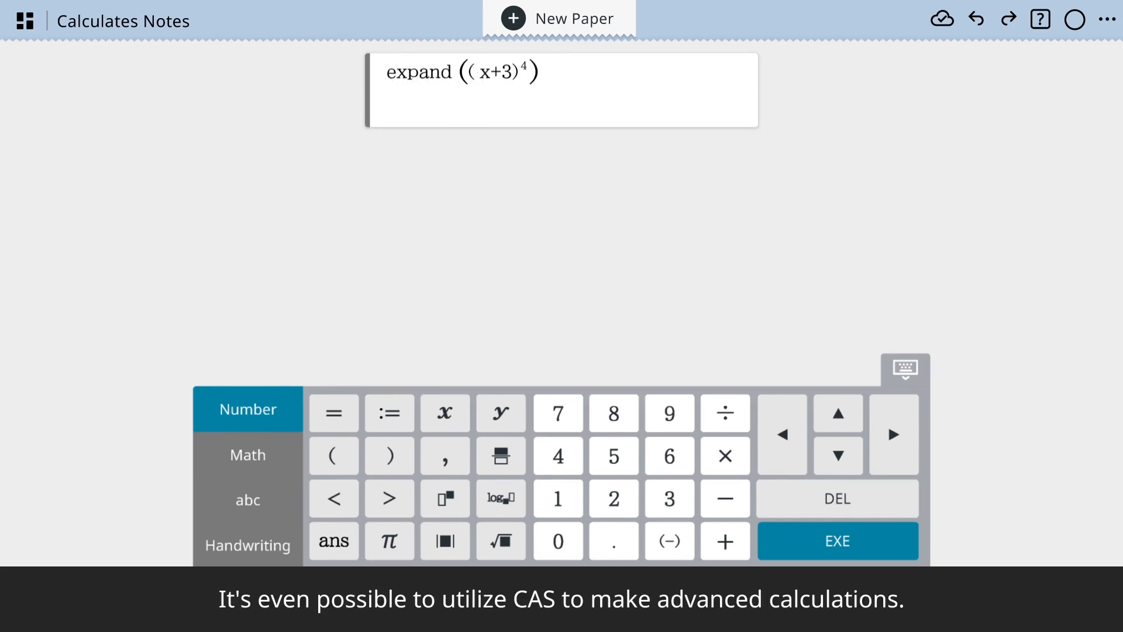
Step: Evaluate expand((x+3)^4), giving x⁴+12x³+54x²+108x+81
{"action": "left_click", "coordinate": [836, 540]}
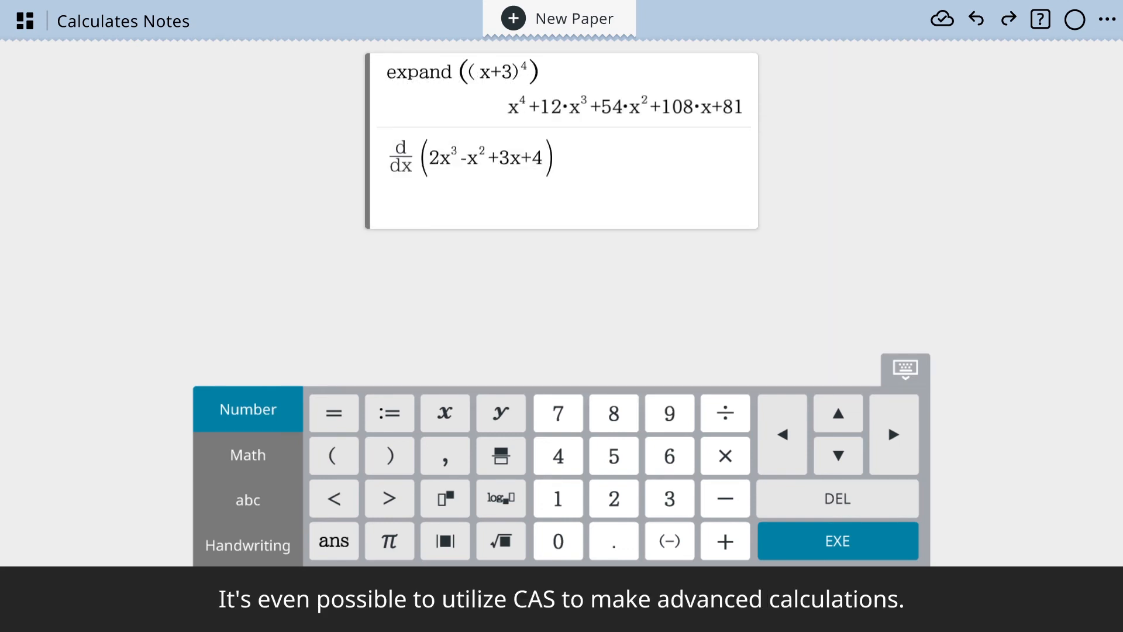